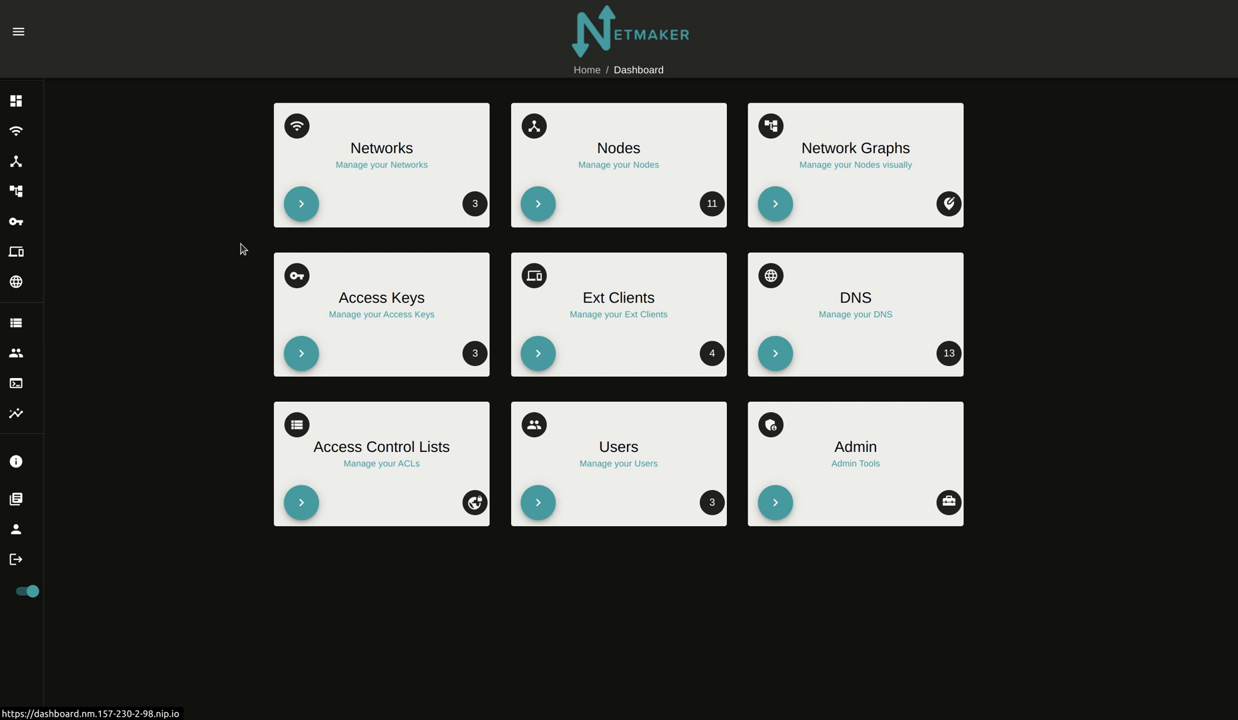
{"action": "mouse_move", "coordinate": [232, 247]}
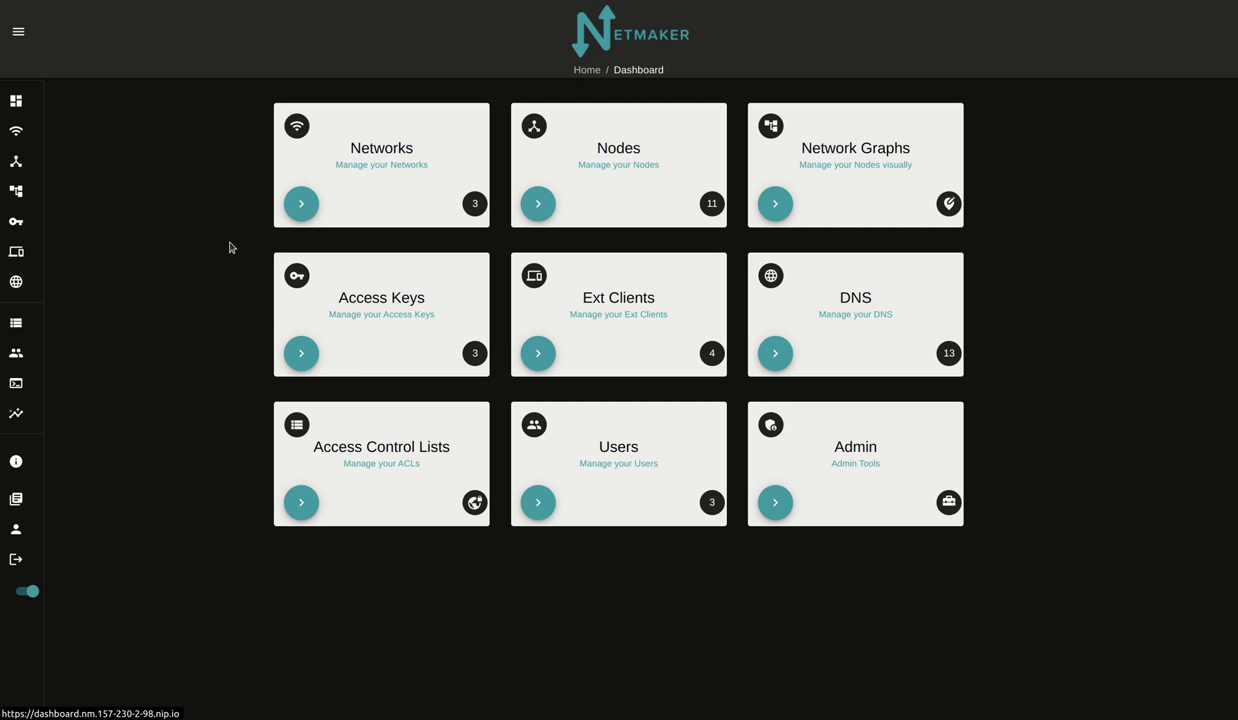
{"action": "mouse_move", "coordinate": [212, 252]}
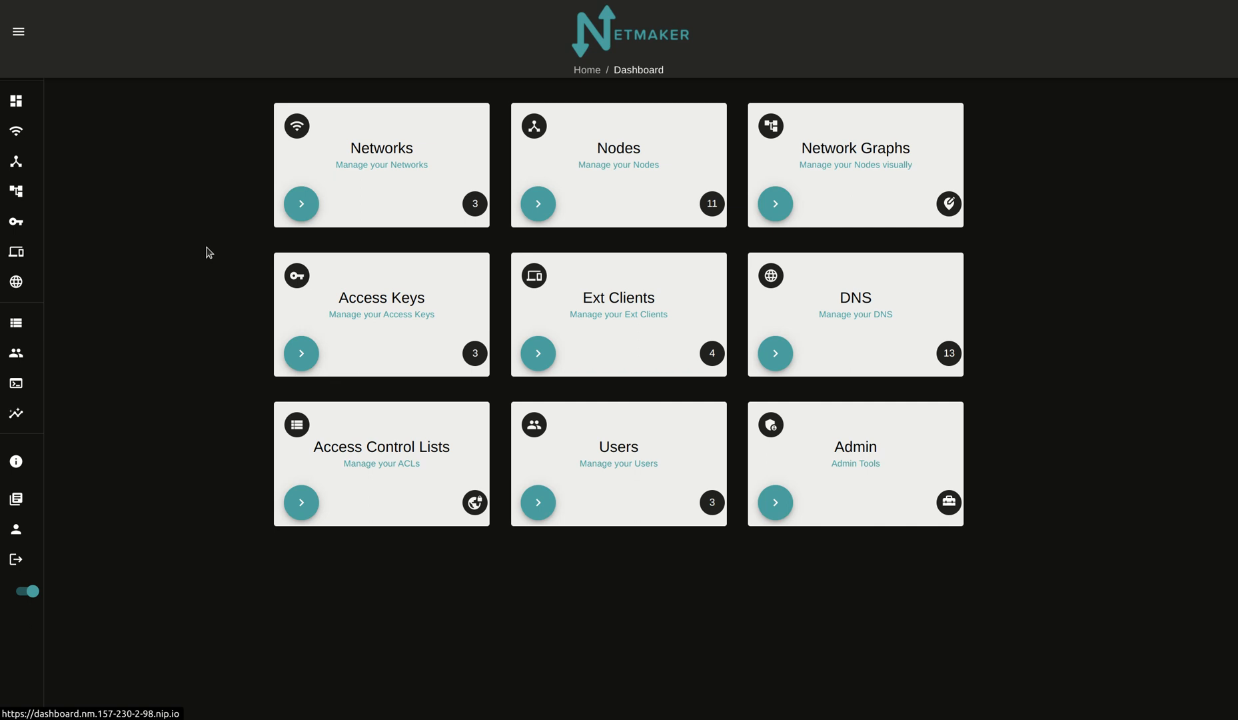
{"action": "mouse_move", "coordinate": [188, 398]}
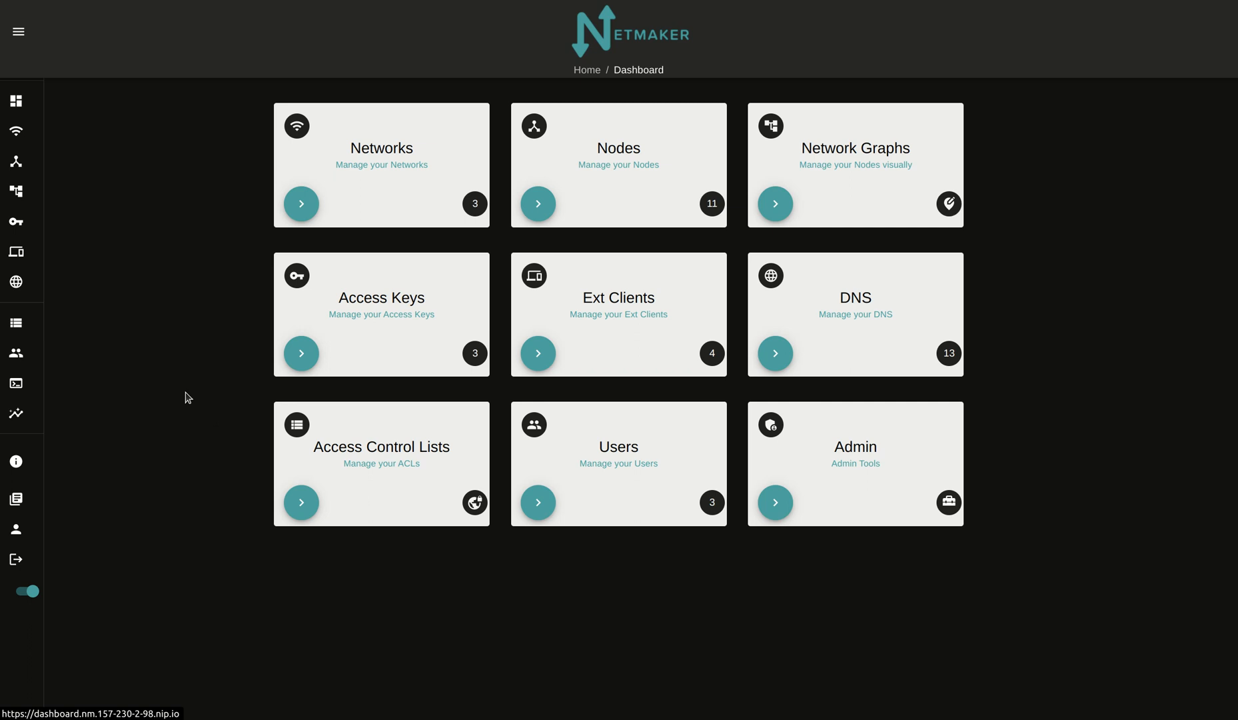
{"action": "mouse_move", "coordinate": [74, 284]}
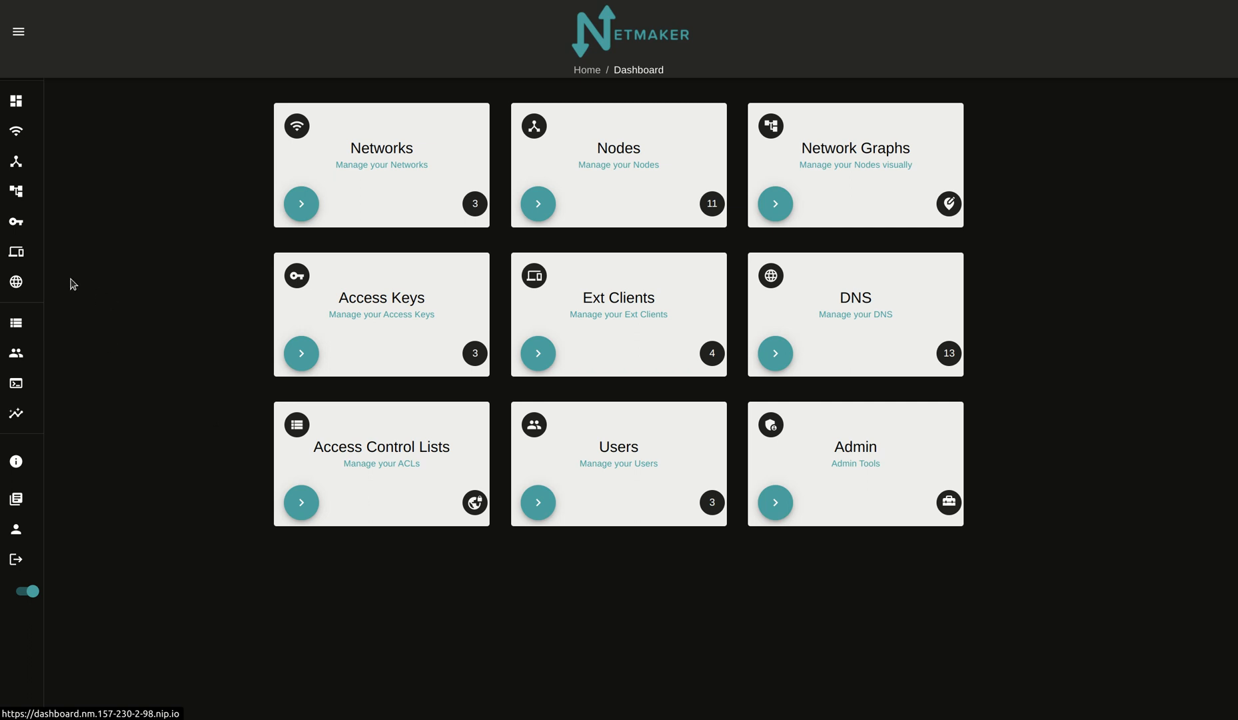
{"action": "mouse_move", "coordinate": [73, 297]}
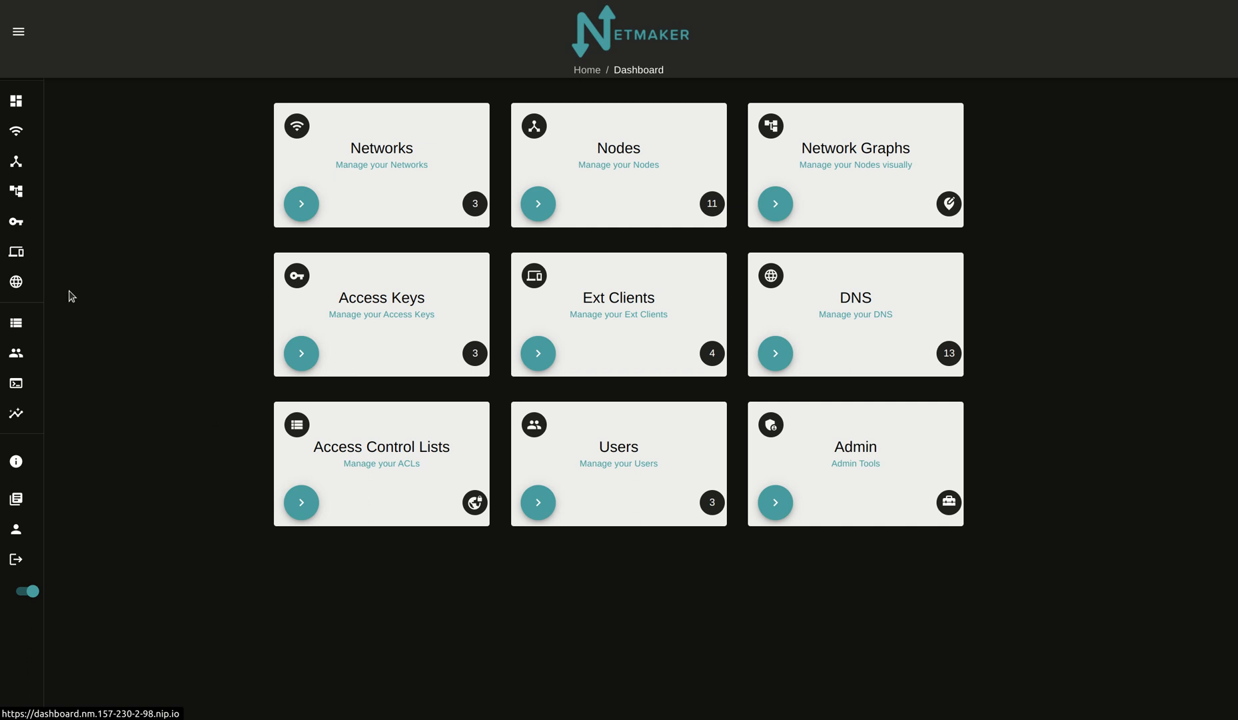
{"action": "mouse_move", "coordinate": [243, 349]}
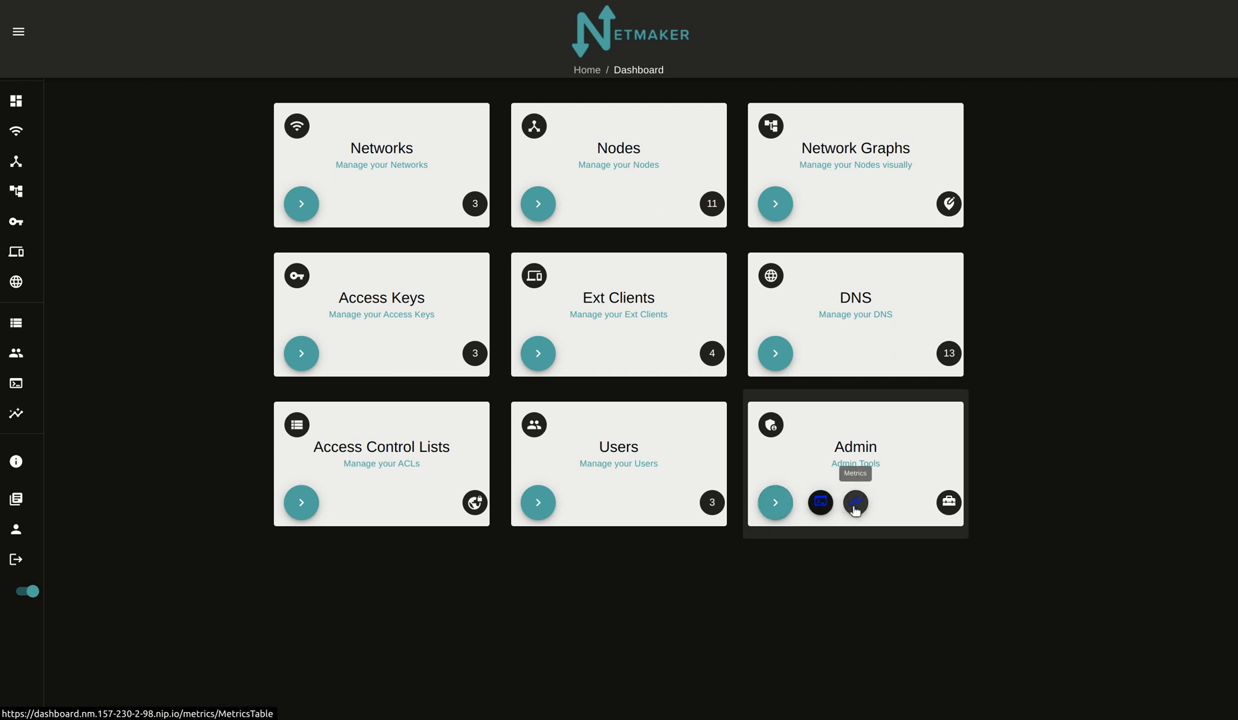
Step: Open the Metrics page from the expanded sidebar and list the available networks
{"action": "left_click", "coordinate": [18, 32]}
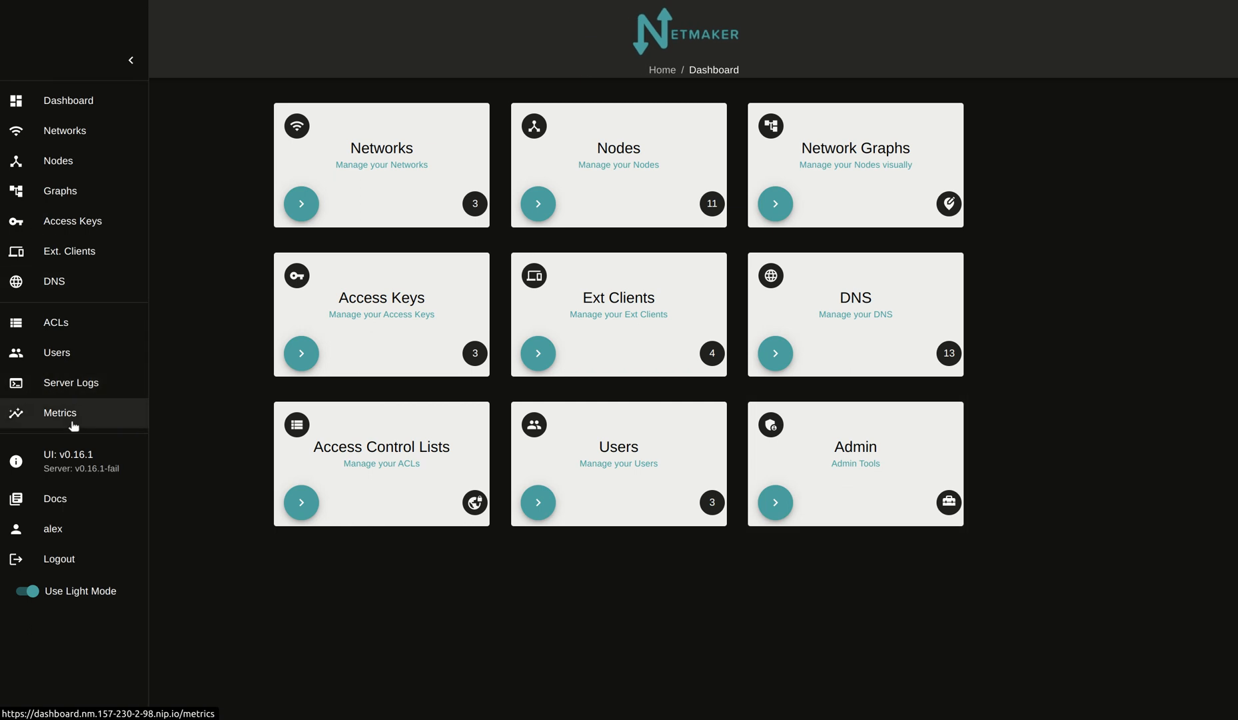
{"action": "left_click", "coordinate": [59, 413]}
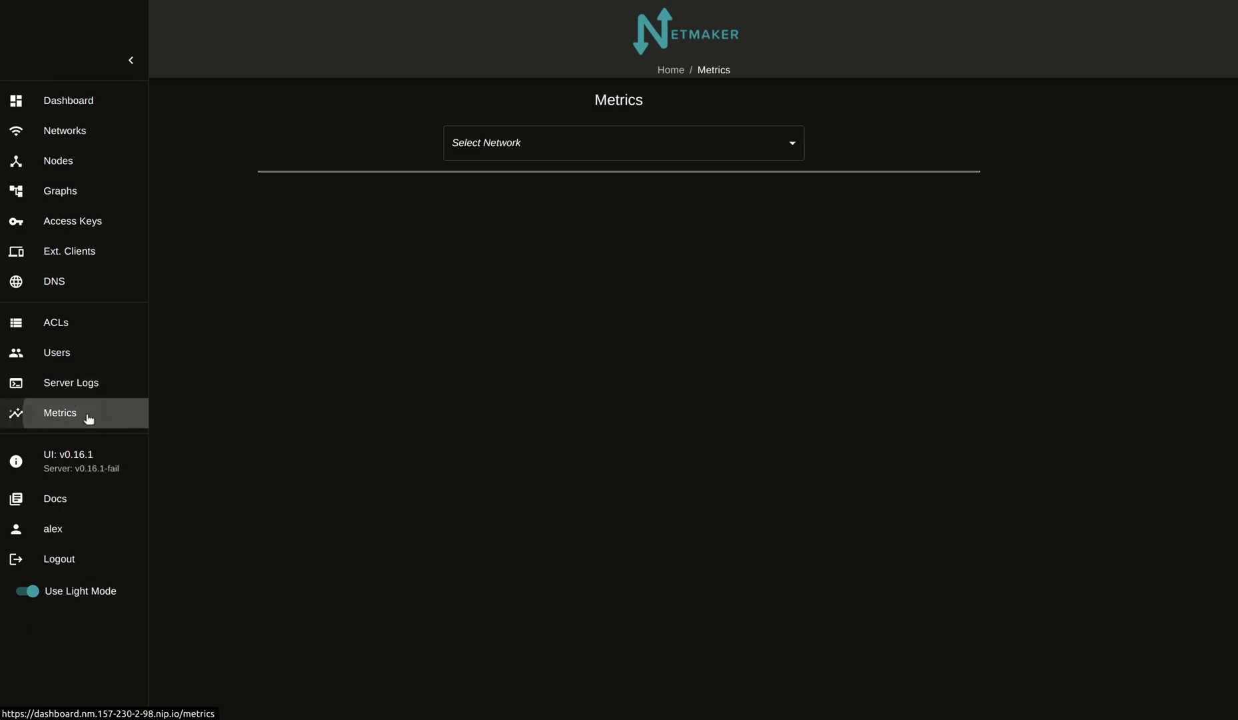
{"action": "left_click", "coordinate": [622, 143]}
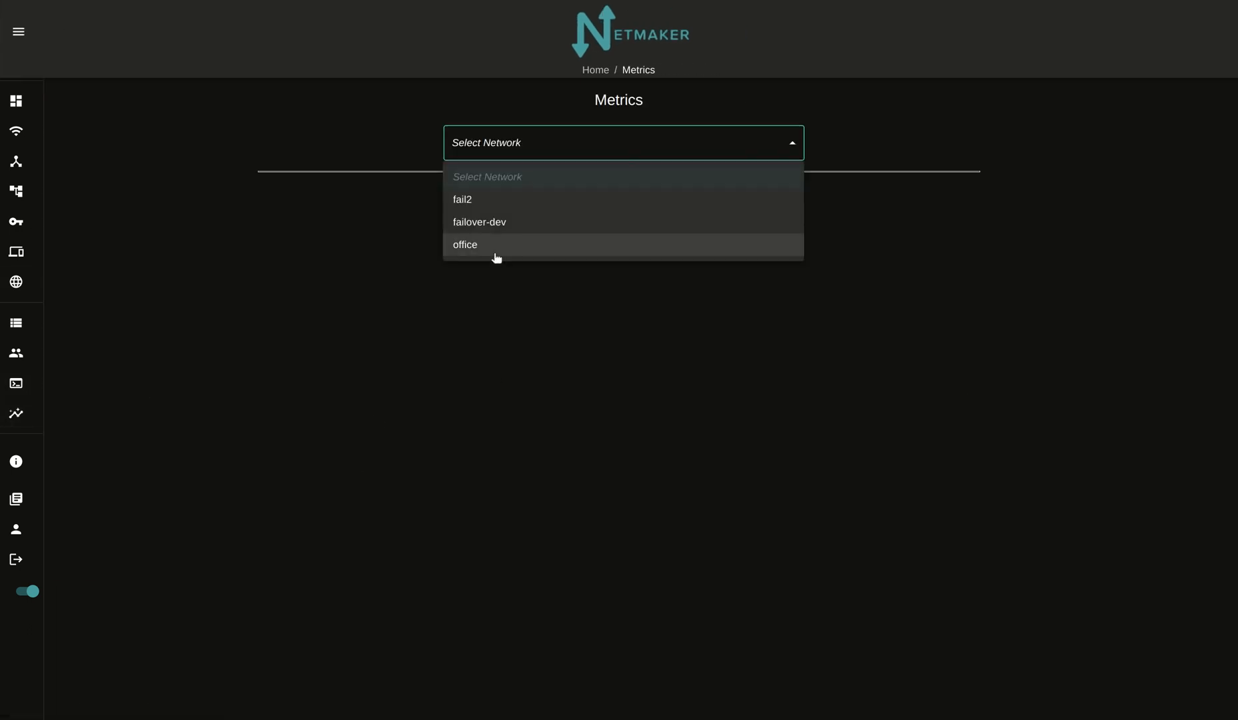
Step: Select the 'office' network to display its seven-node connectivity matrix
{"action": "left_click", "coordinate": [465, 244]}
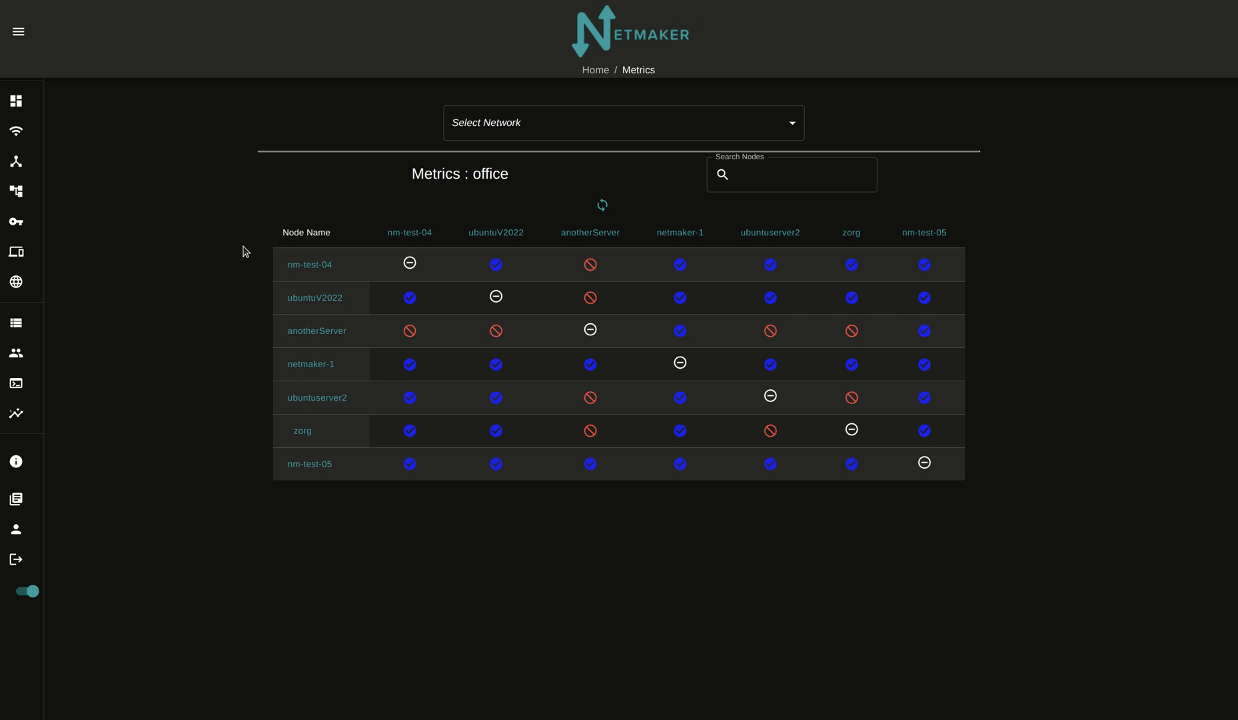
{"action": "mouse_move", "coordinate": [315, 452]}
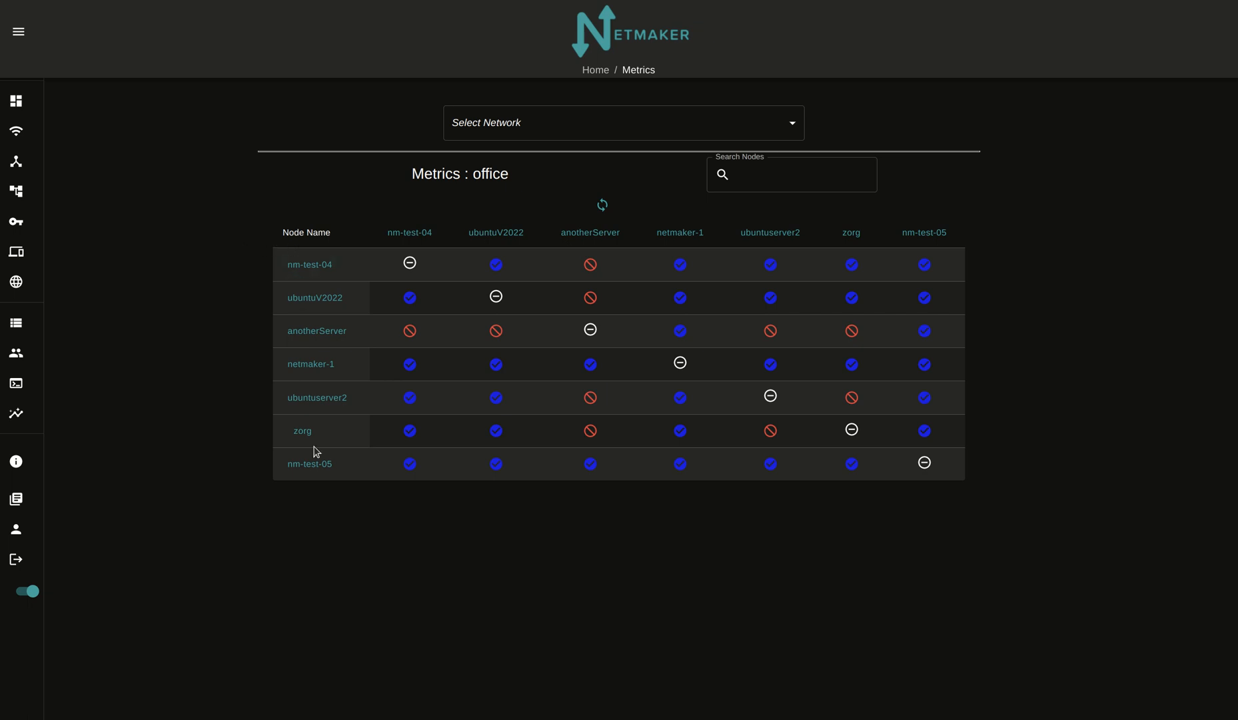
{"action": "mouse_move", "coordinate": [496, 330]}
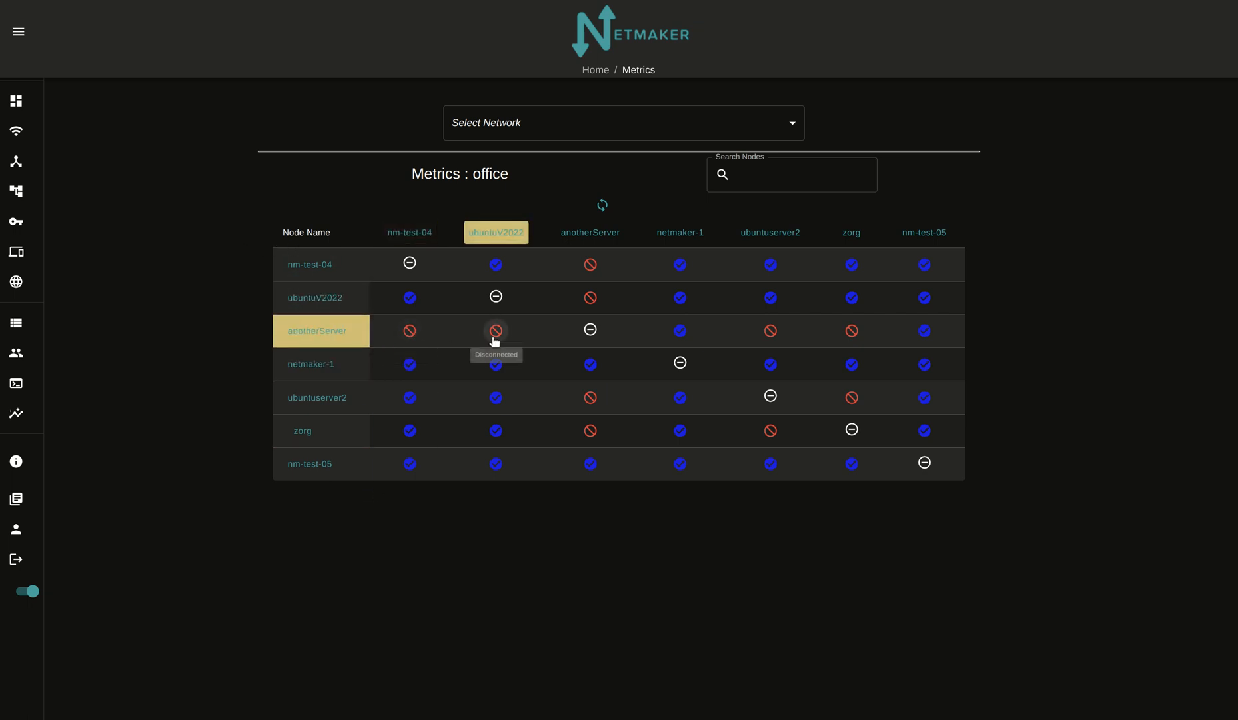
{"action": "mouse_move", "coordinate": [590, 298]}
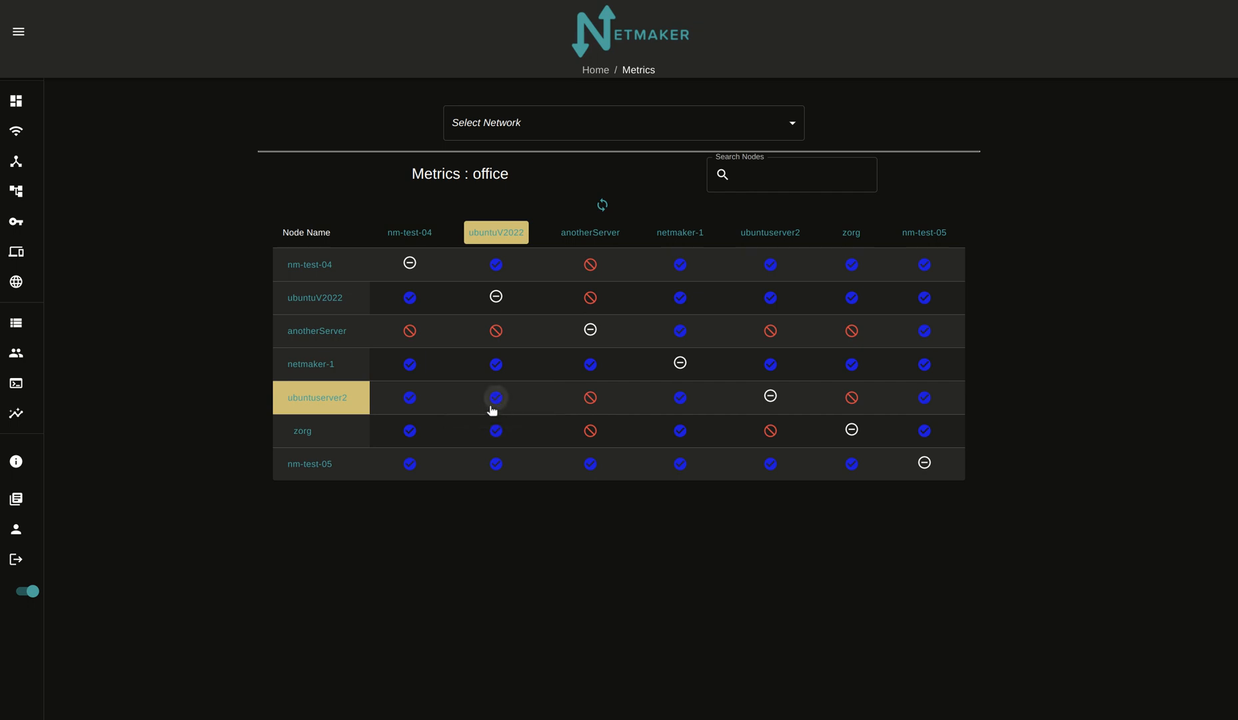
{"action": "mouse_move", "coordinate": [679, 298]}
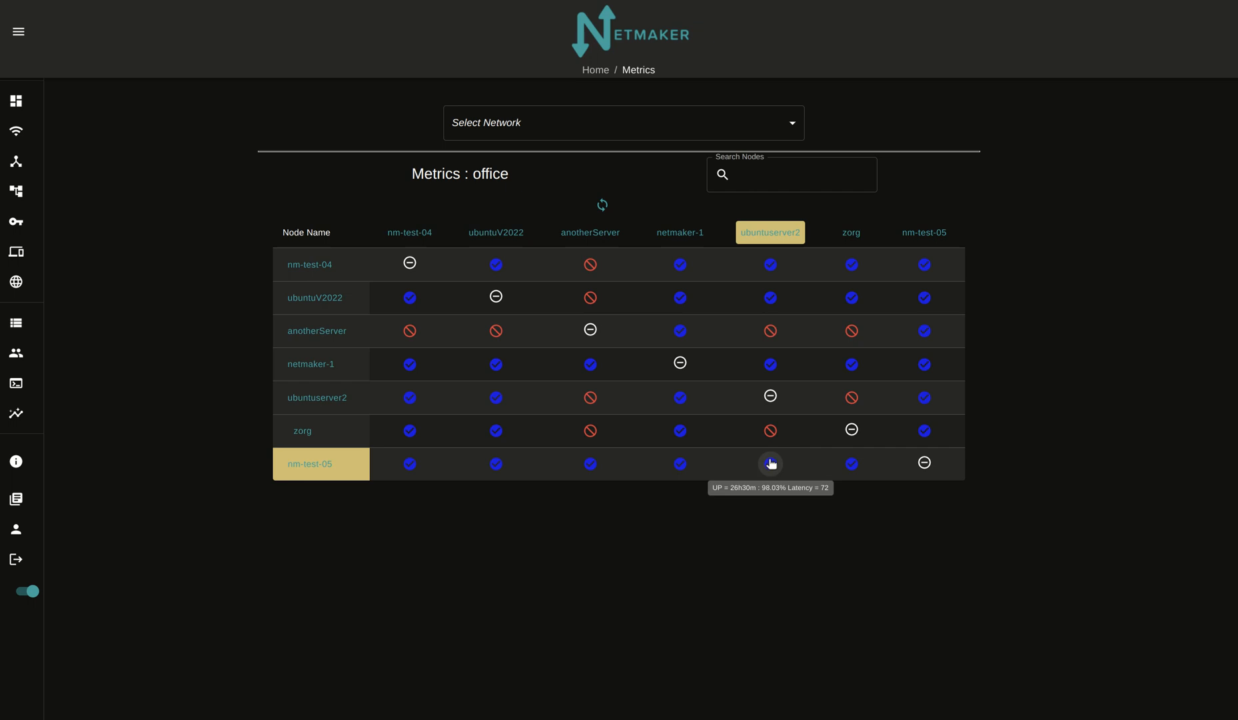
{"action": "mouse_move", "coordinate": [308, 434]}
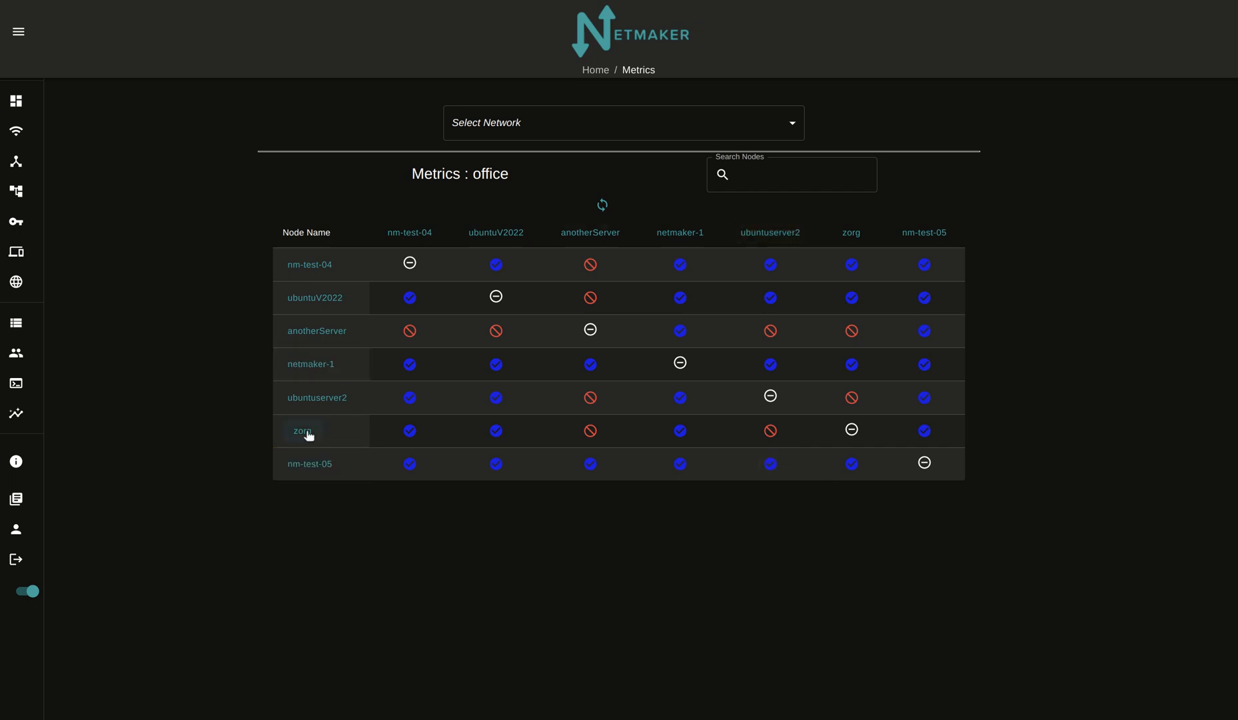
Step: Open node zorg's metrics and scroll through its six-peer uptime and latency table
{"action": "left_click", "coordinate": [303, 432]}
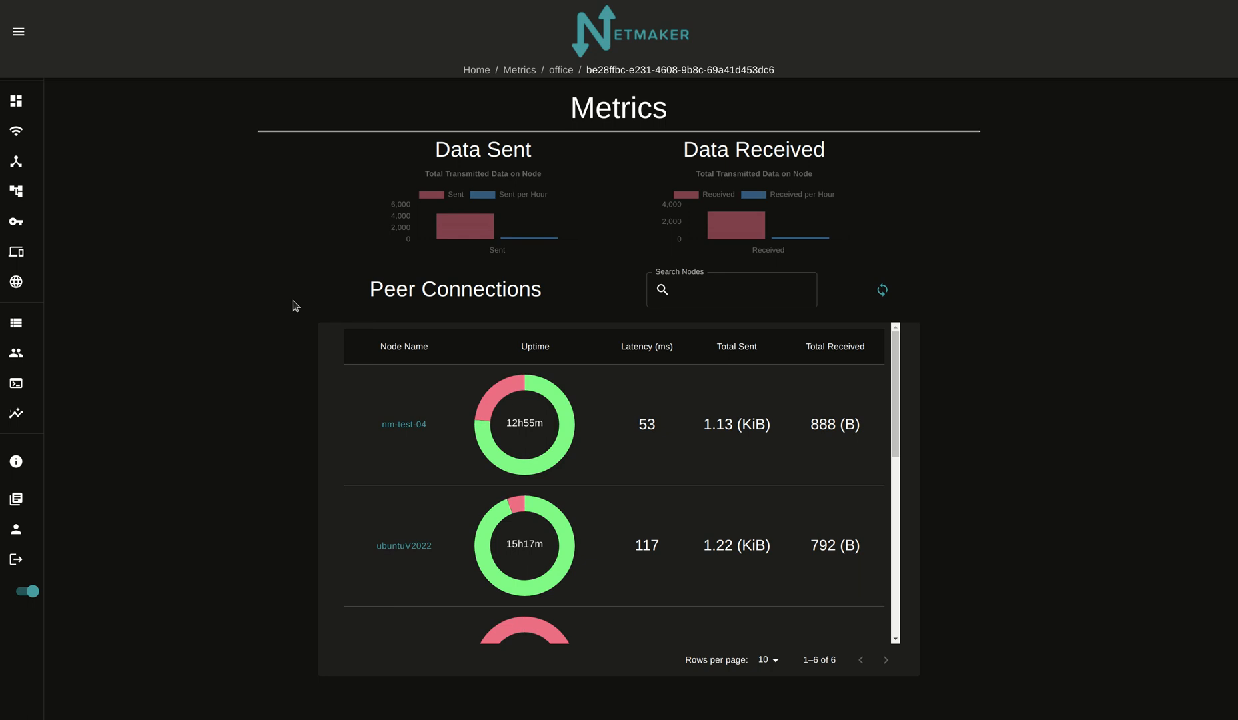
{"action": "mouse_move", "coordinate": [240, 318]}
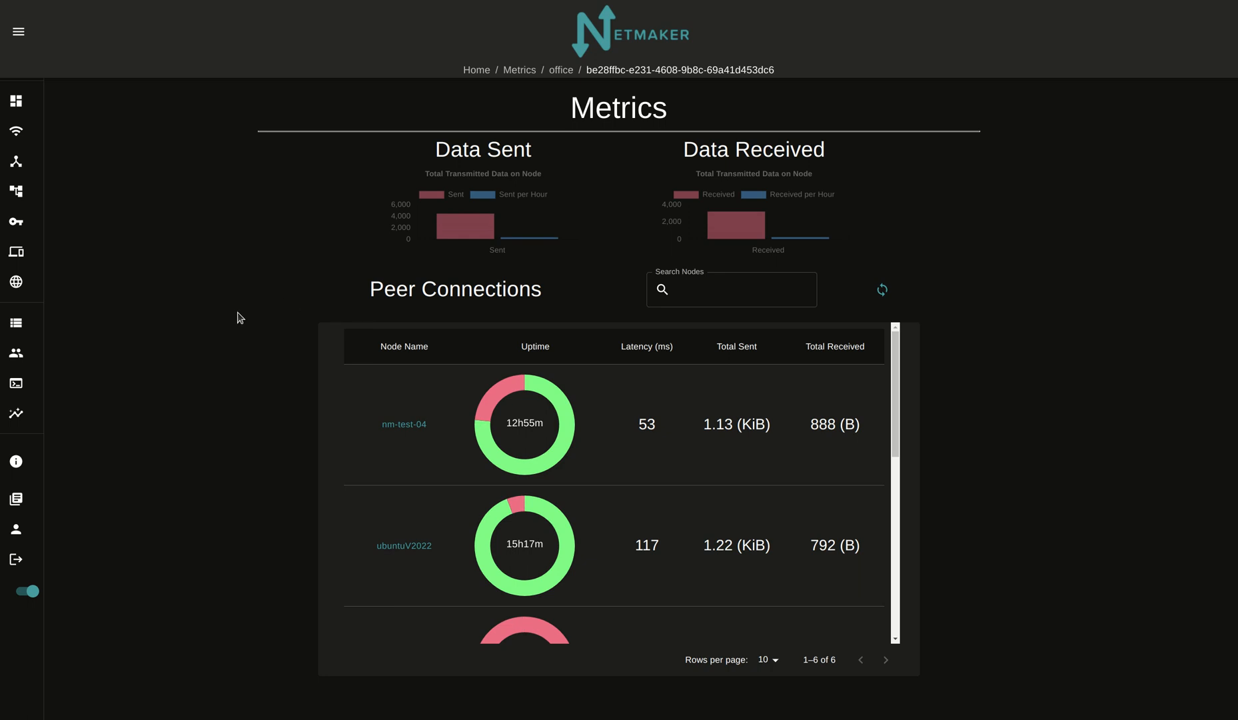
{"action": "scroll", "scroll_direction": "down", "scroll_amount": 3}
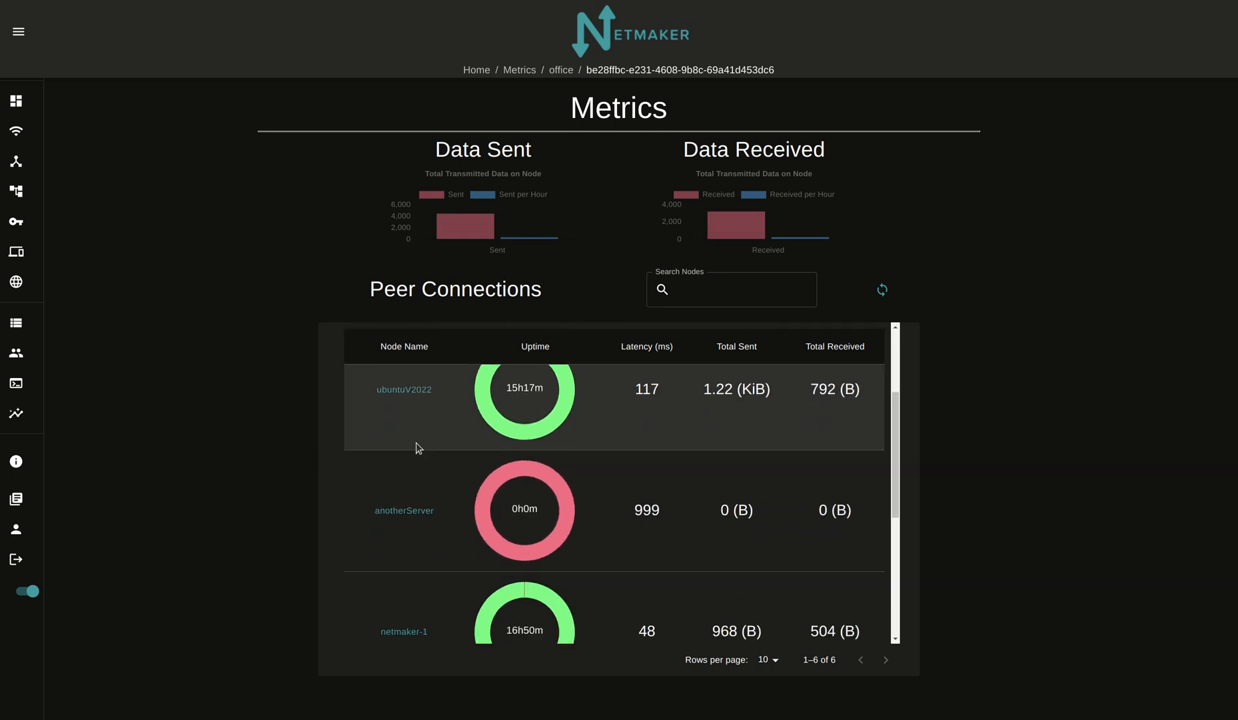
{"action": "scroll", "scroll_direction": "down", "scroll_amount": 3}
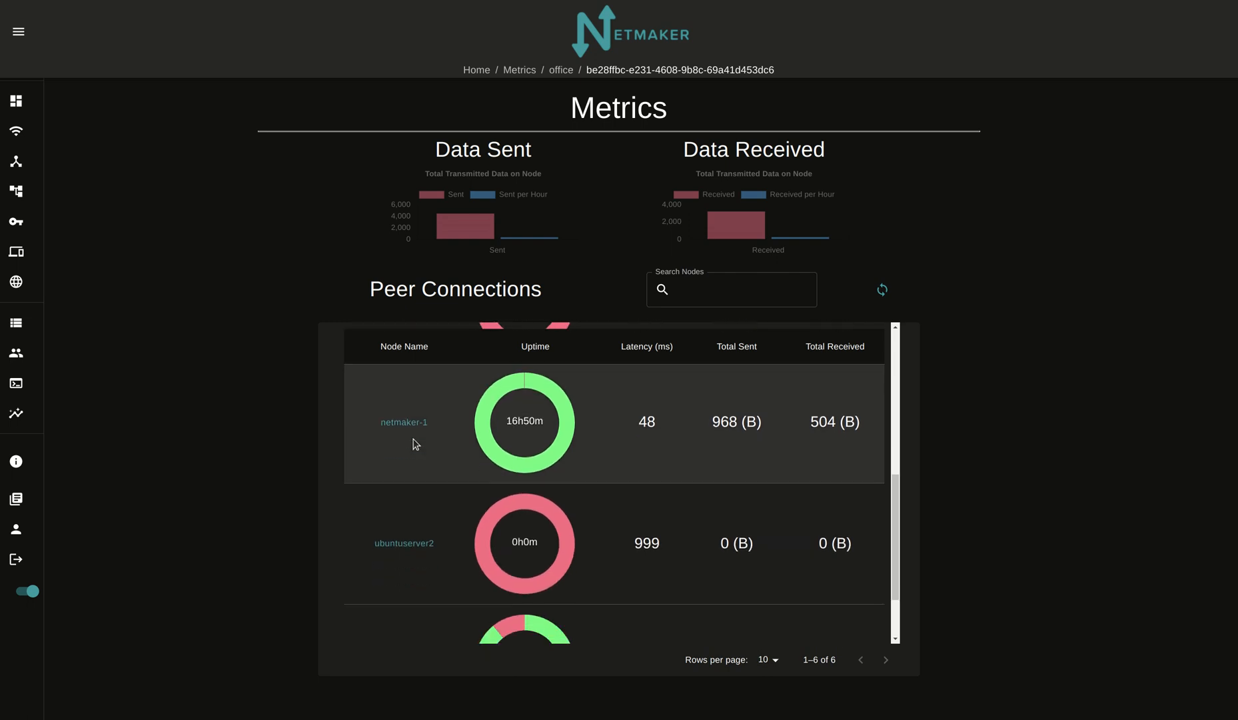
{"action": "scroll", "scroll_direction": "down", "scroll_amount": 3}
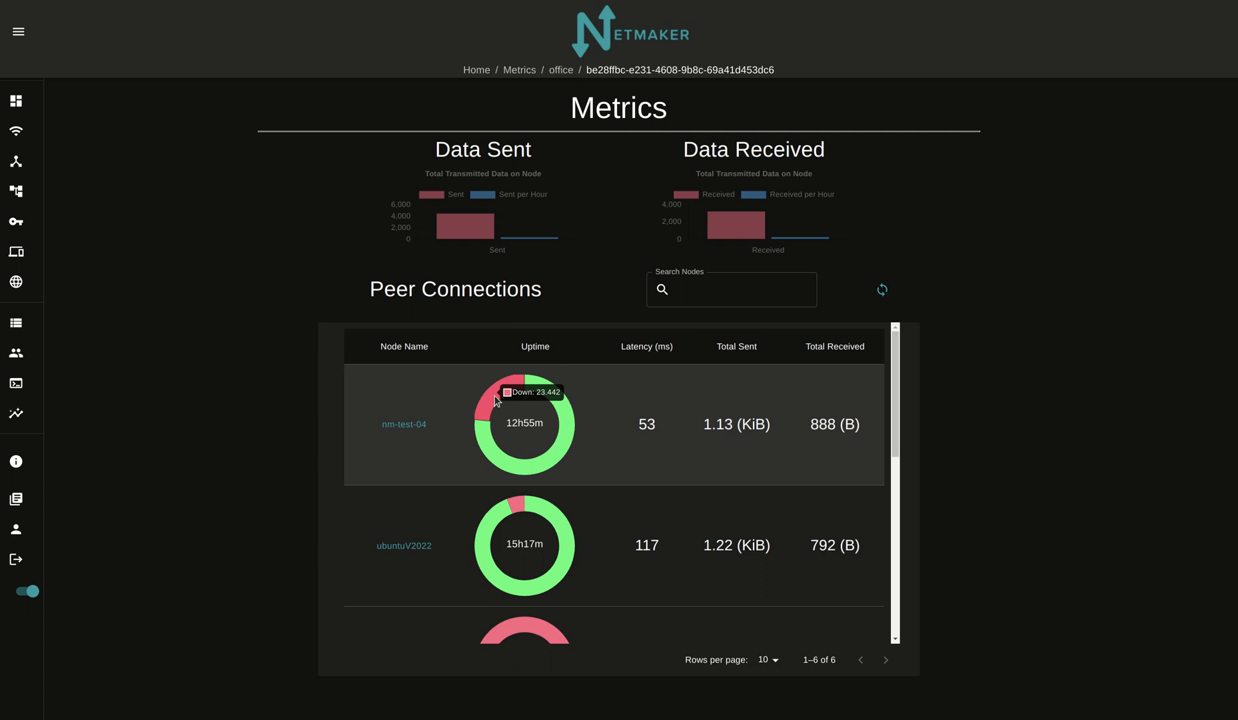
{"action": "mouse_move", "coordinate": [383, 420]}
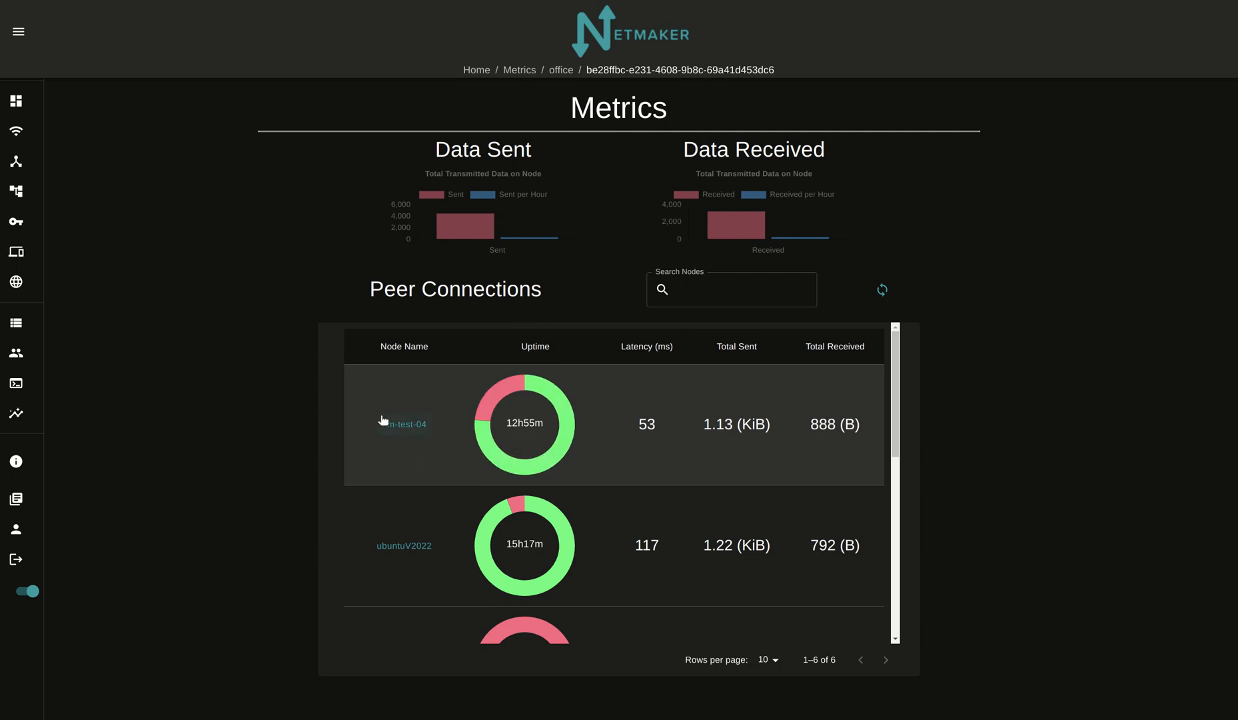
{"action": "mouse_move", "coordinate": [378, 420]}
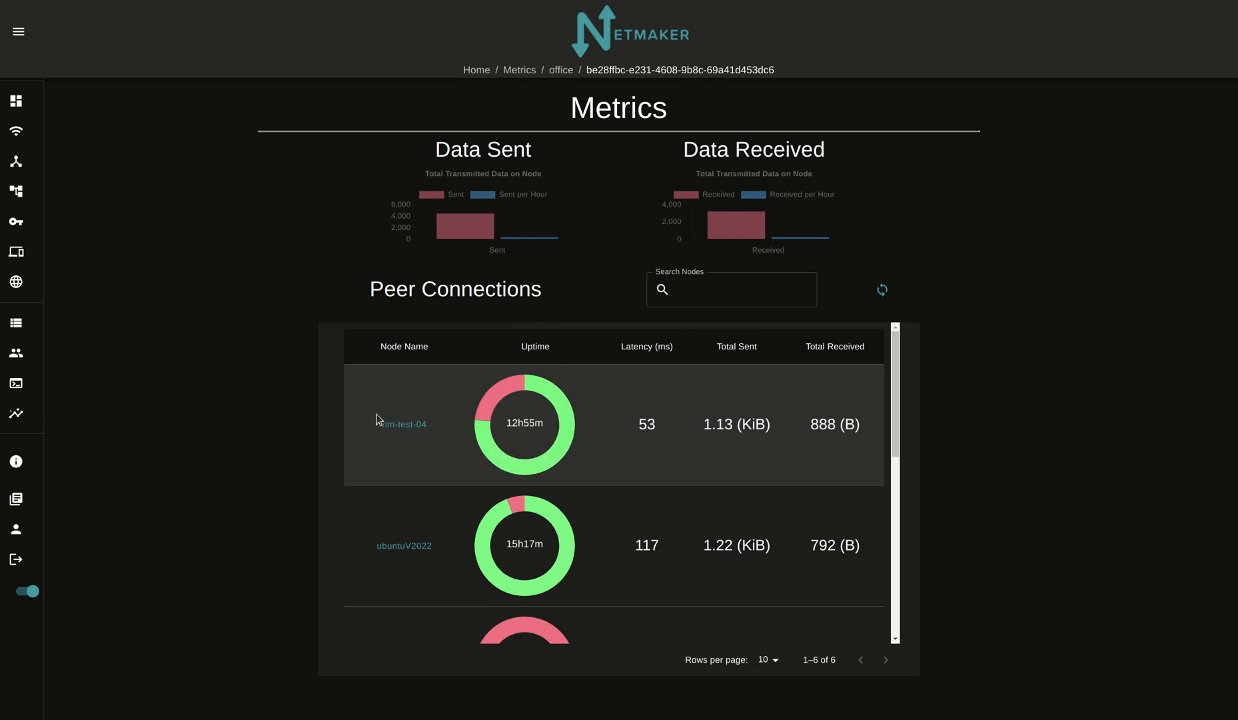
{"action": "scroll", "scroll_direction": "down", "scroll_amount": 3}
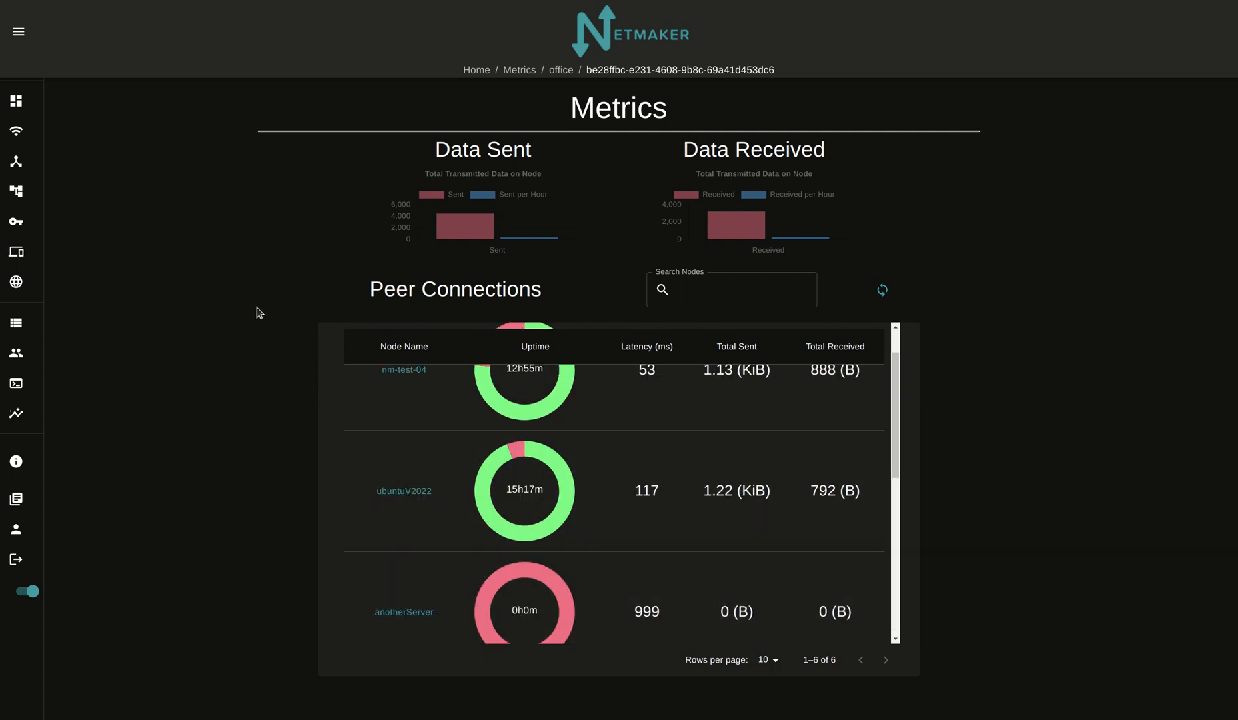
{"action": "mouse_move", "coordinate": [243, 316]}
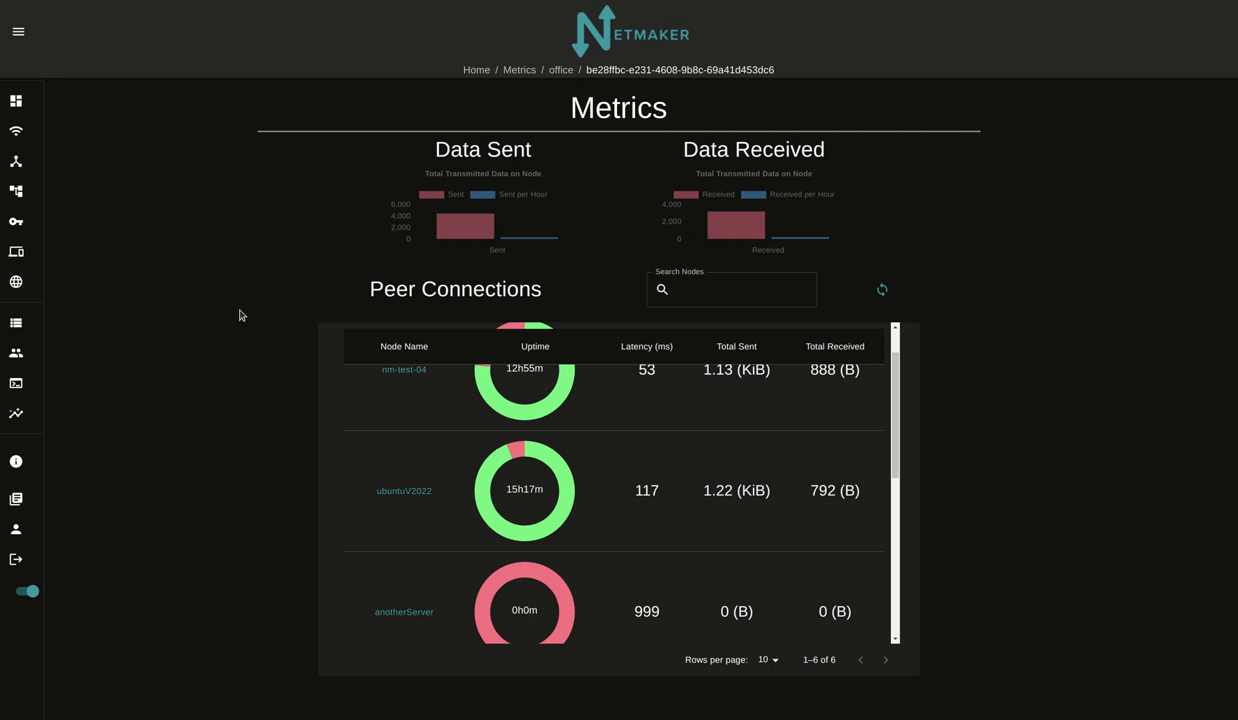
{"action": "mouse_move", "coordinate": [287, 322]}
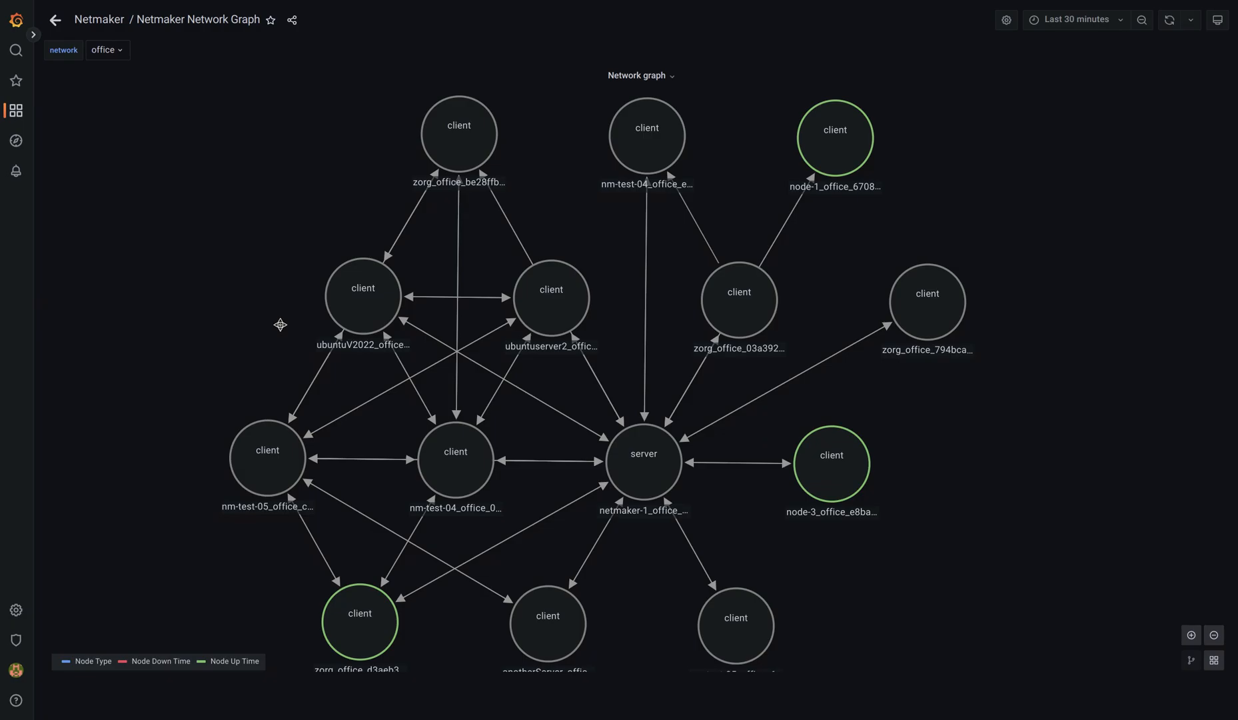
{"action": "mouse_move", "coordinate": [191, 195]}
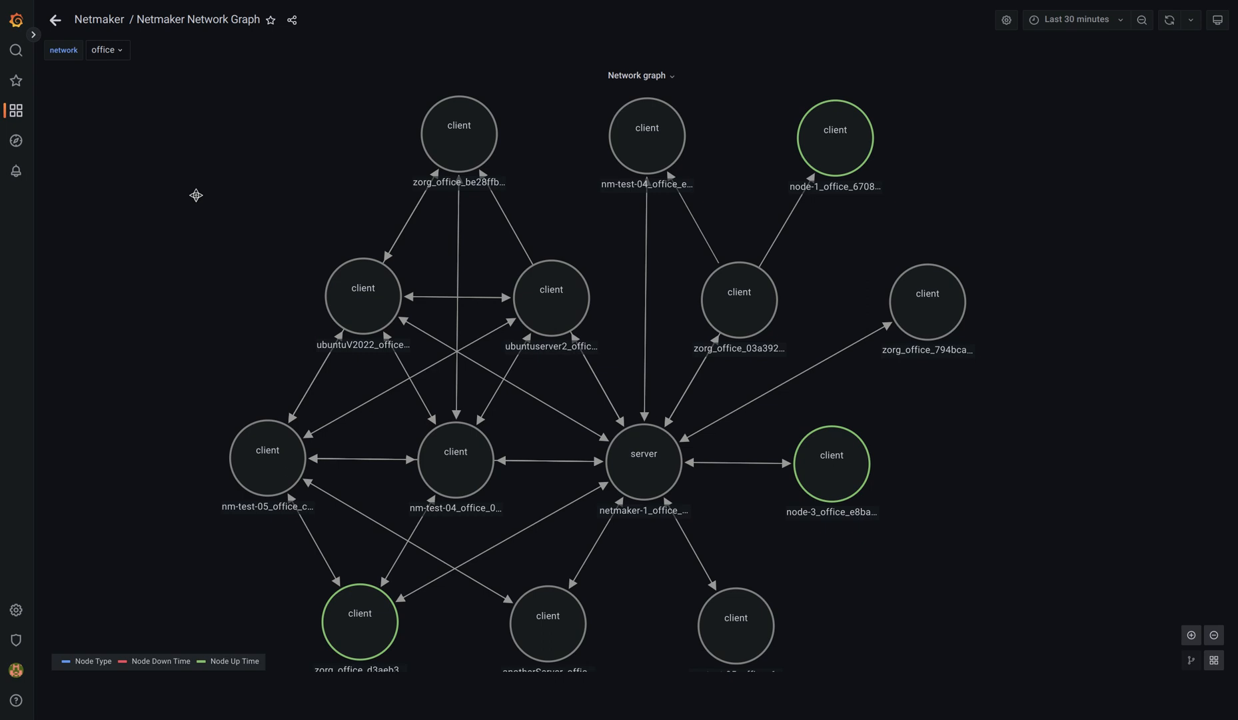
{"action": "mouse_move", "coordinate": [833, 138]}
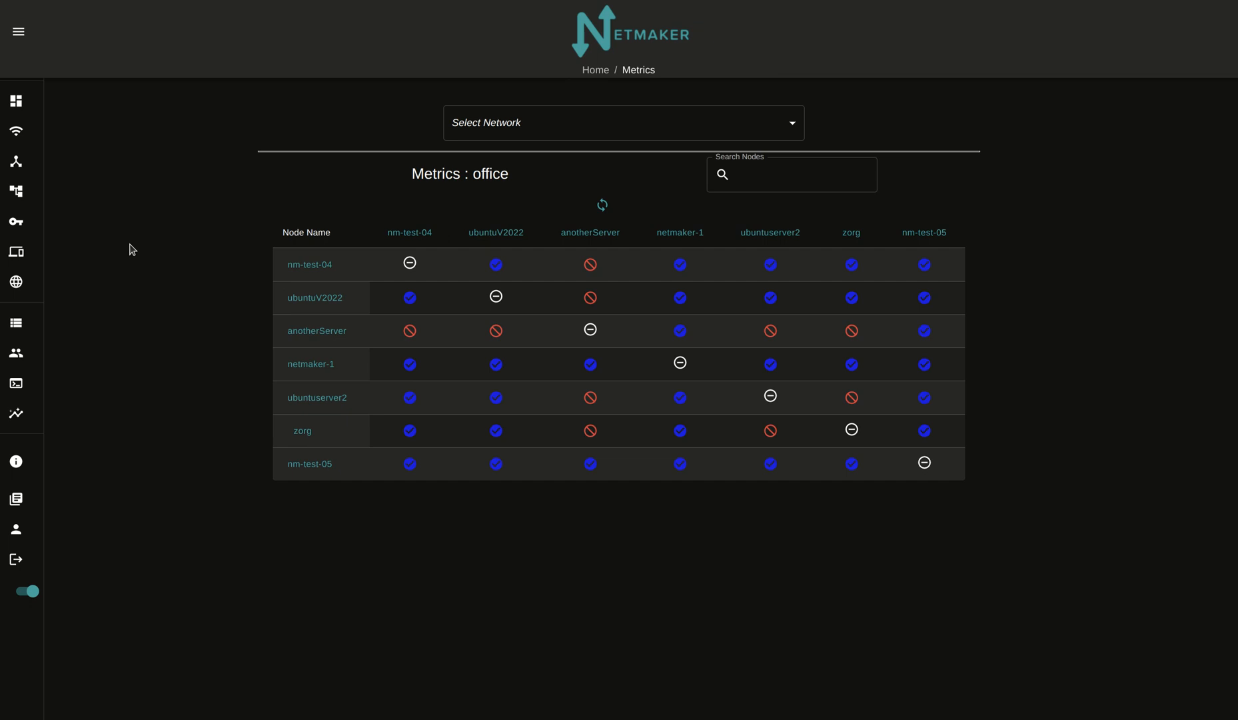
{"action": "mouse_move", "coordinate": [161, 272]}
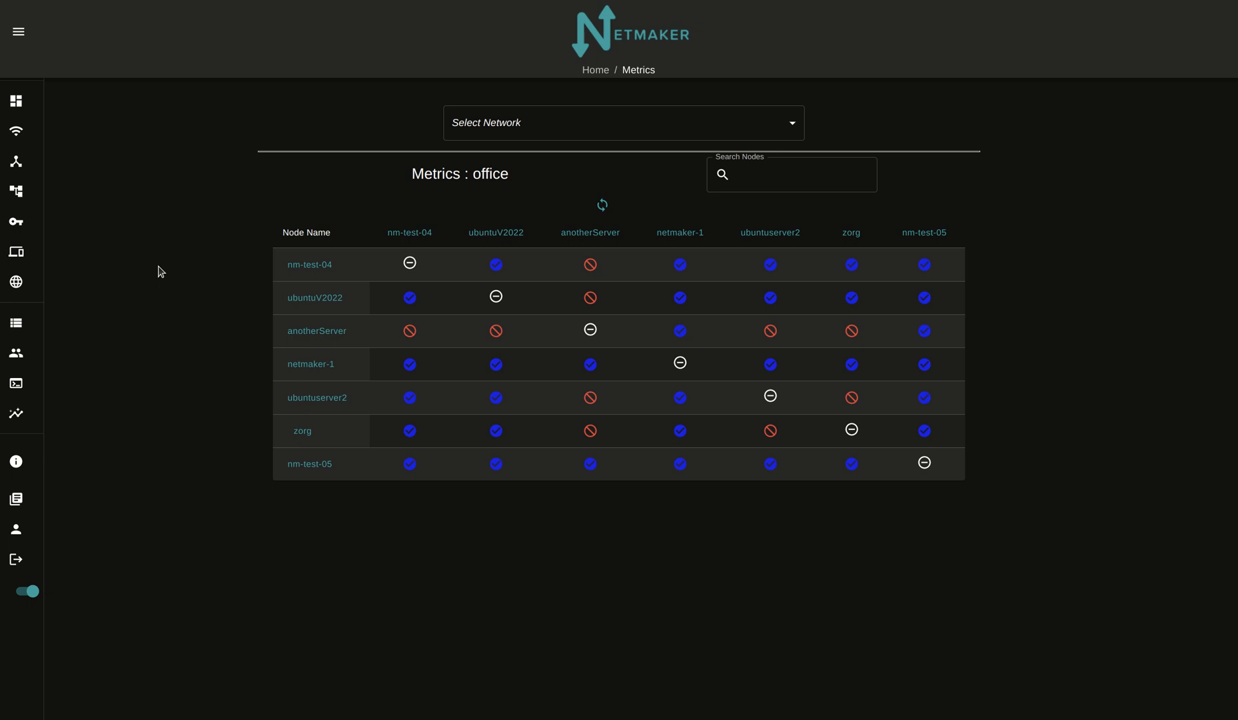